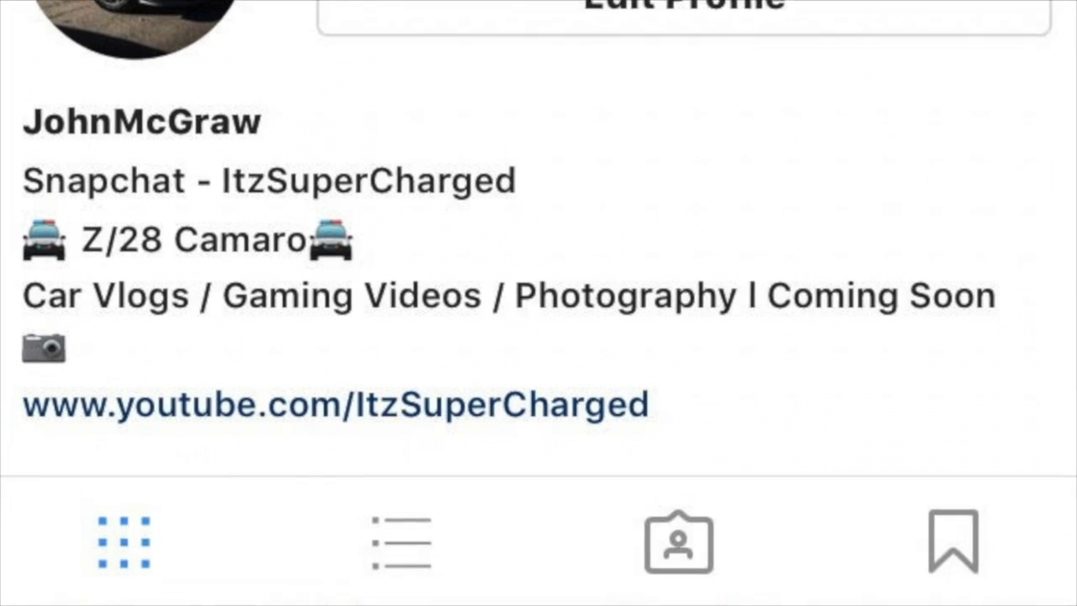
scroll("down", 3)
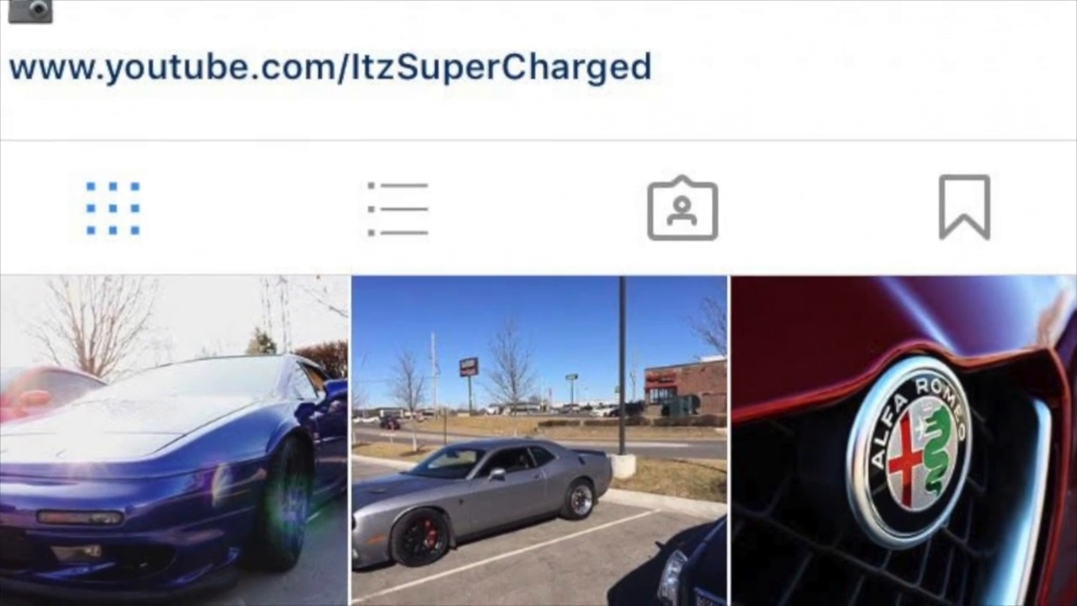